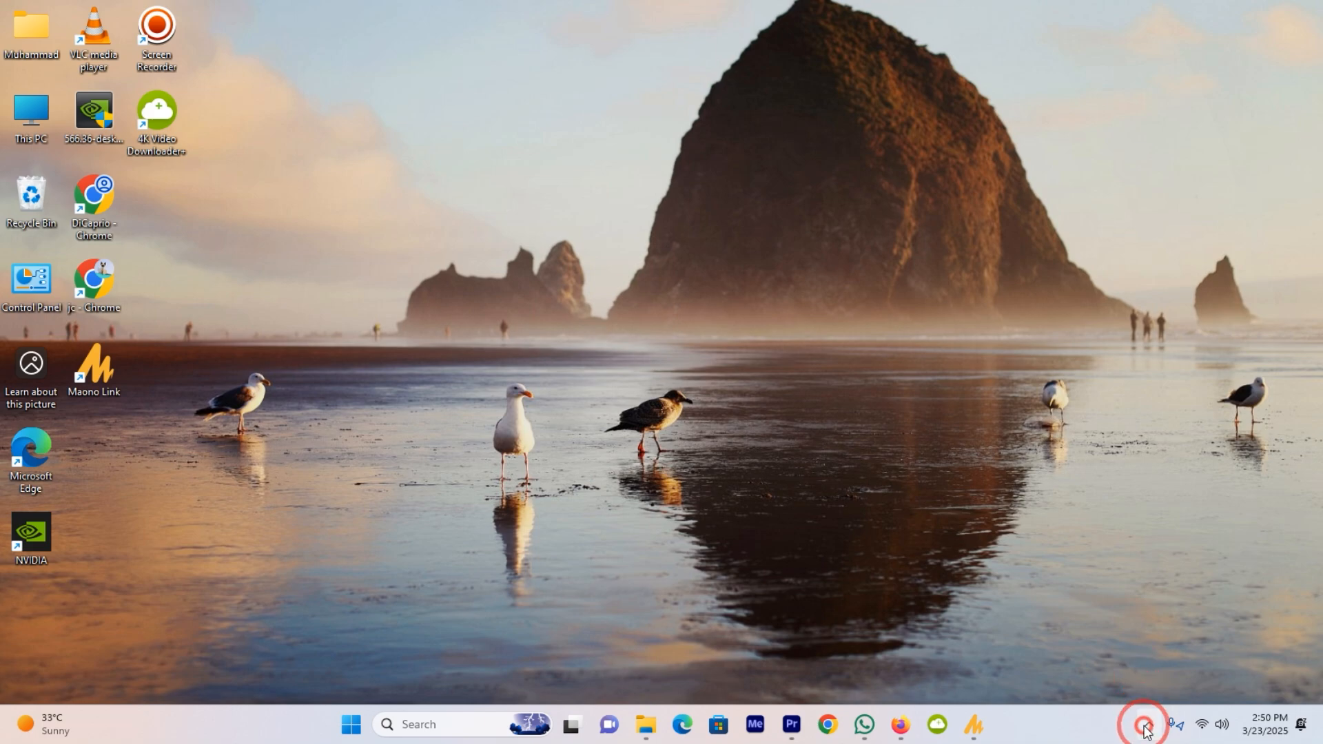
Reach Windows Settings from the taskbar after checking the background Windows Security icon
{"action": "left_click", "coordinate": [1146, 724]}
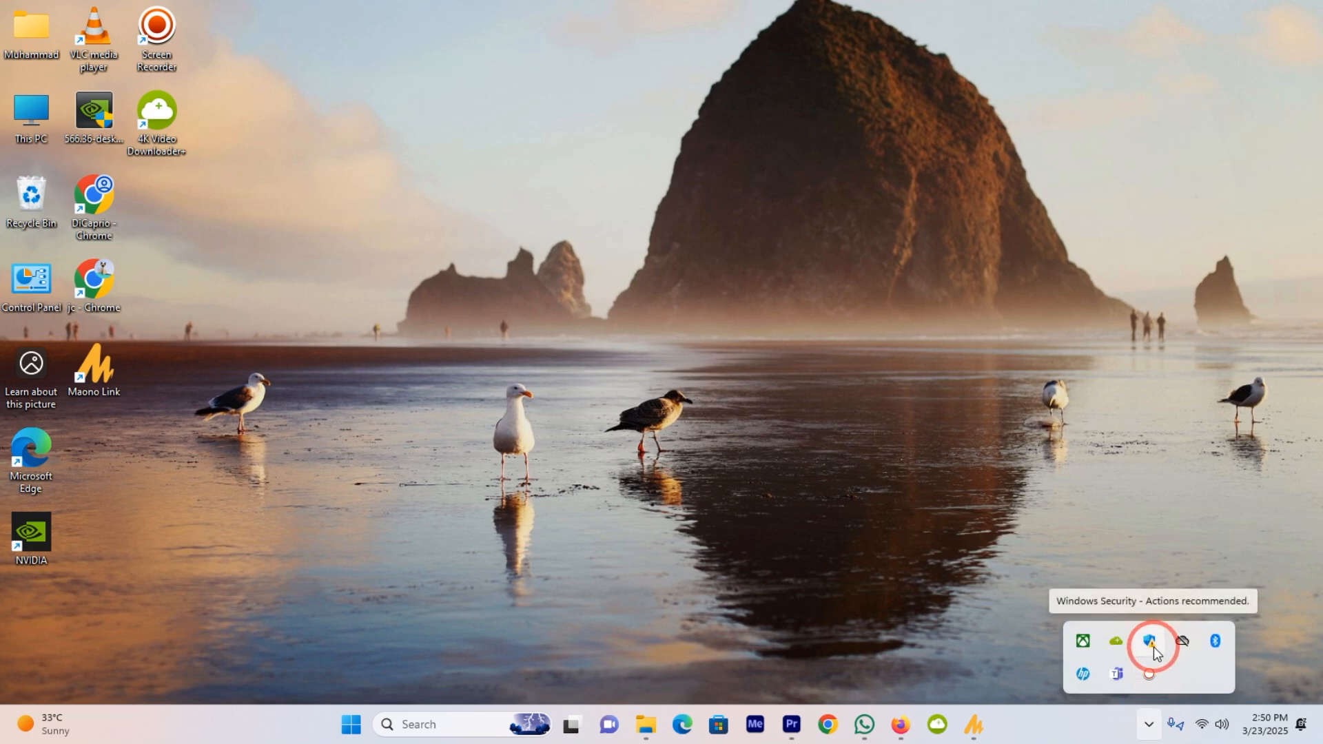
{"action": "left_click", "coordinate": [1148, 641]}
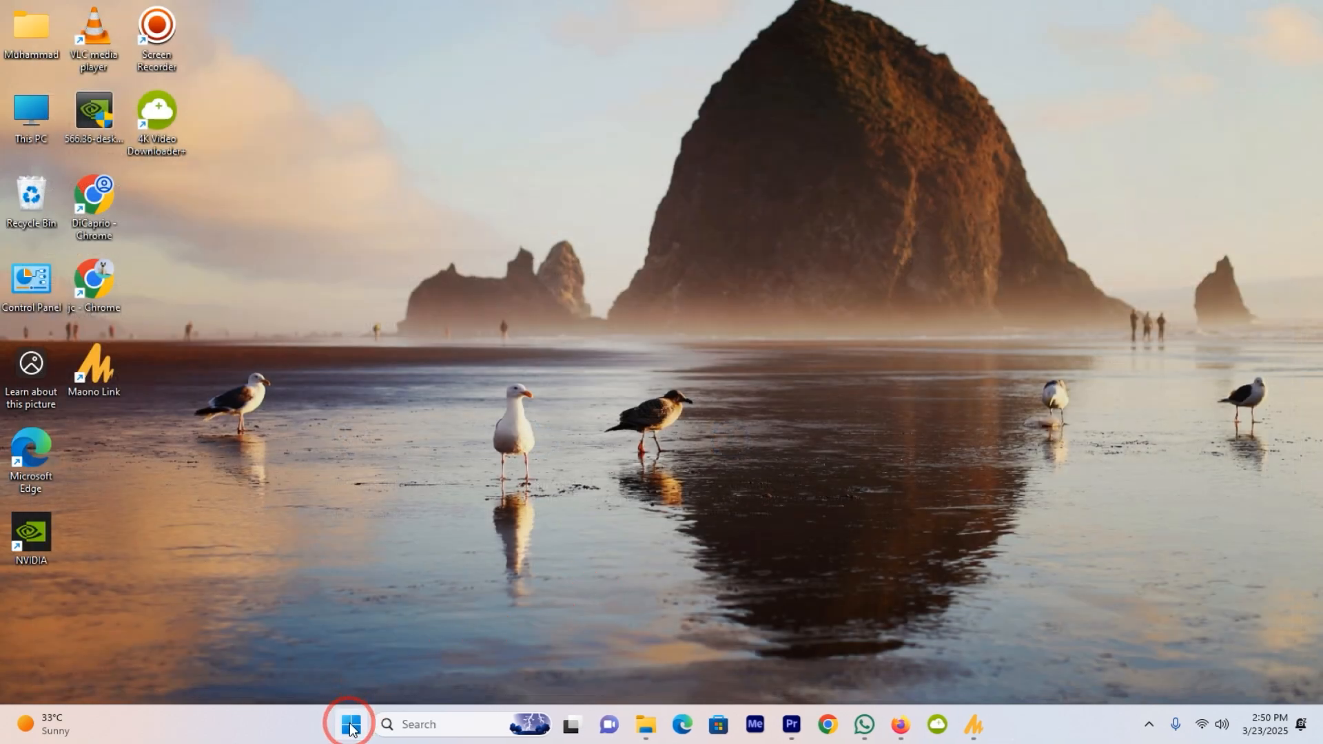
{"action": "left_click", "coordinate": [349, 730]}
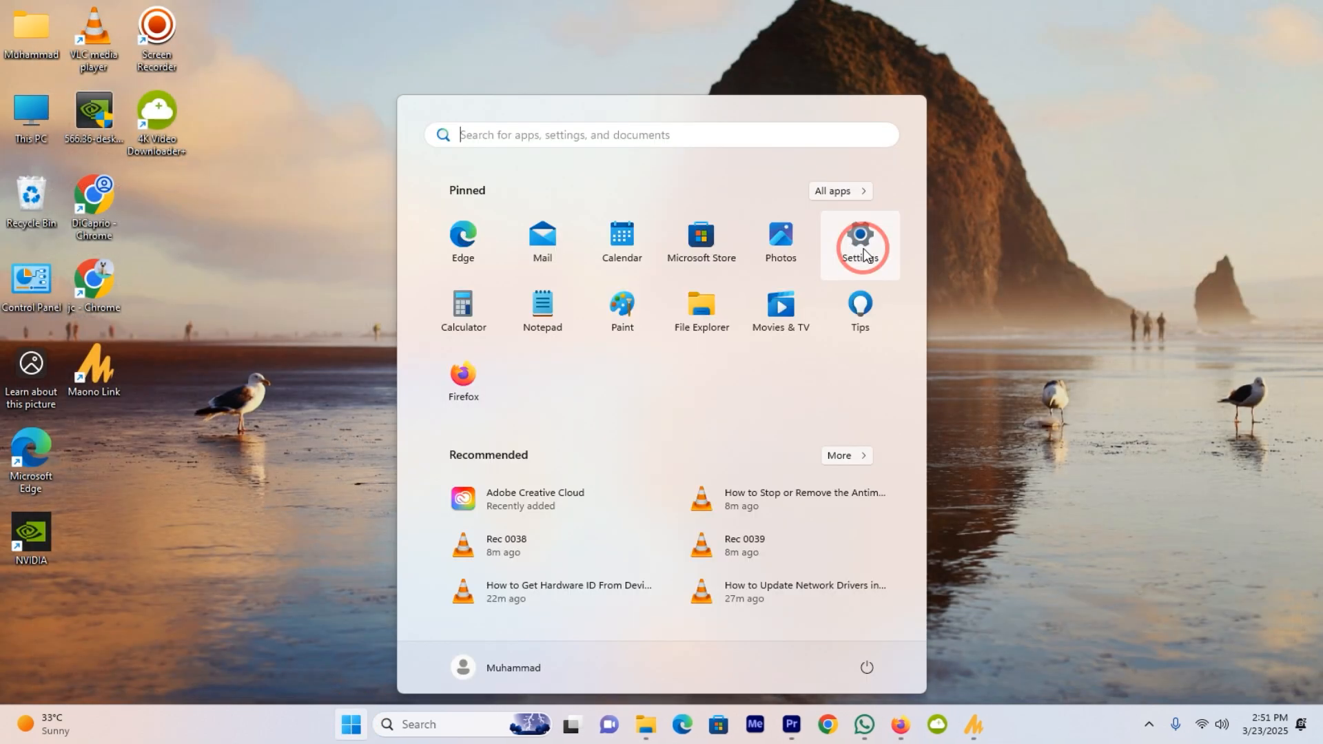
{"action": "left_click", "coordinate": [859, 240]}
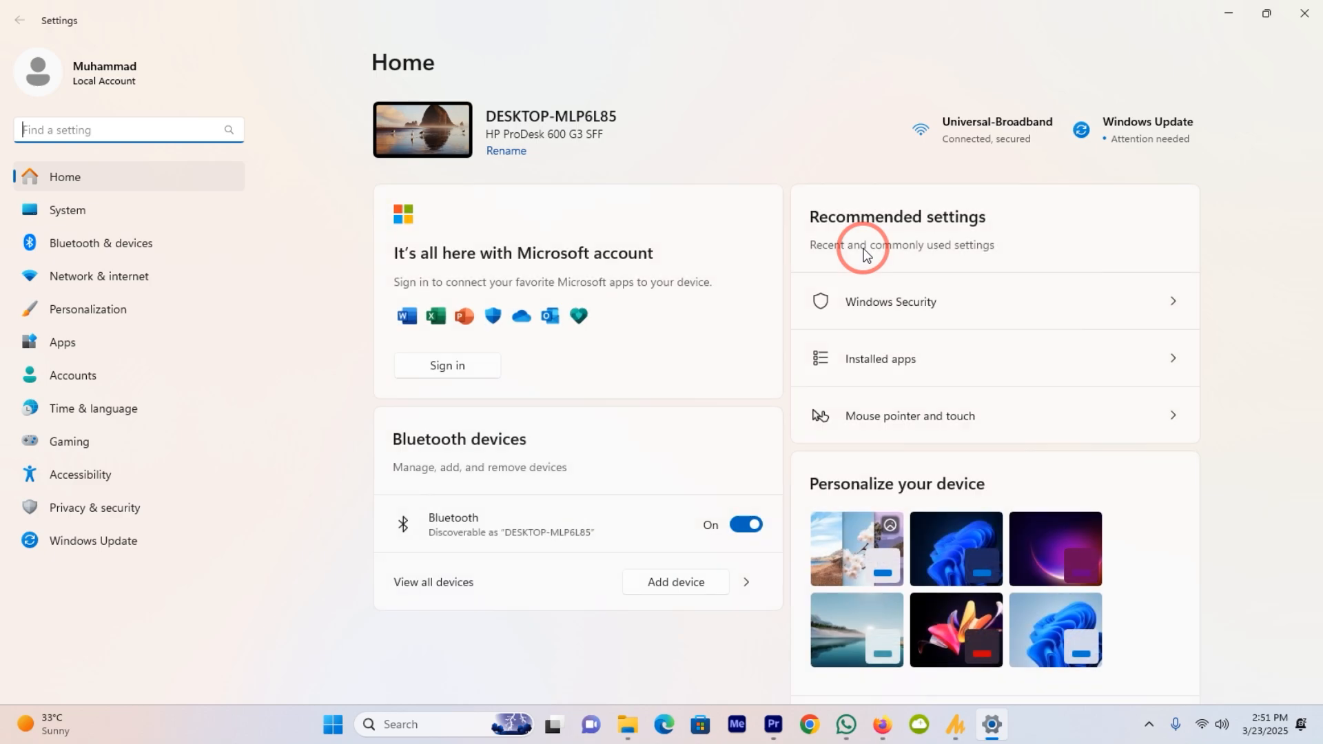
{"action": "mouse_move", "coordinate": [156, 230]}
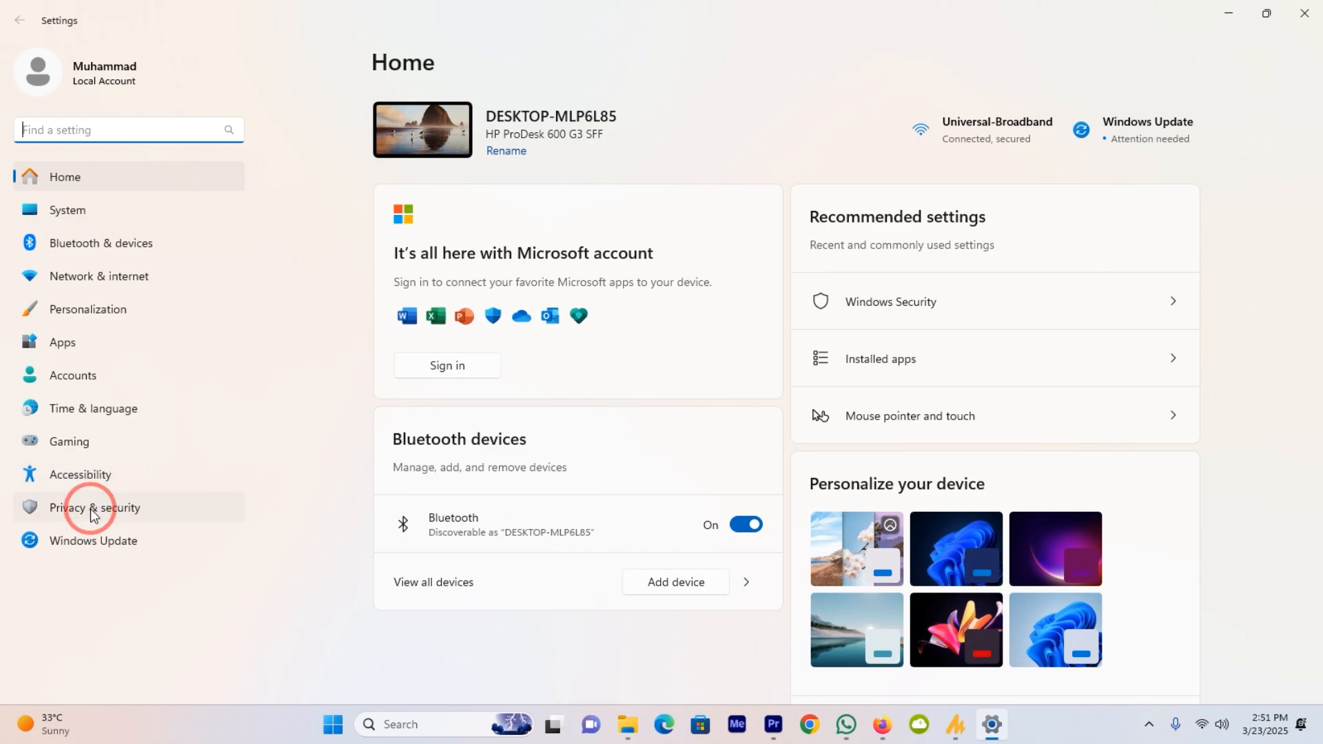
Navigate Privacy & security > Windows Security > Virus & threat protection
{"action": "left_click", "coordinate": [94, 507]}
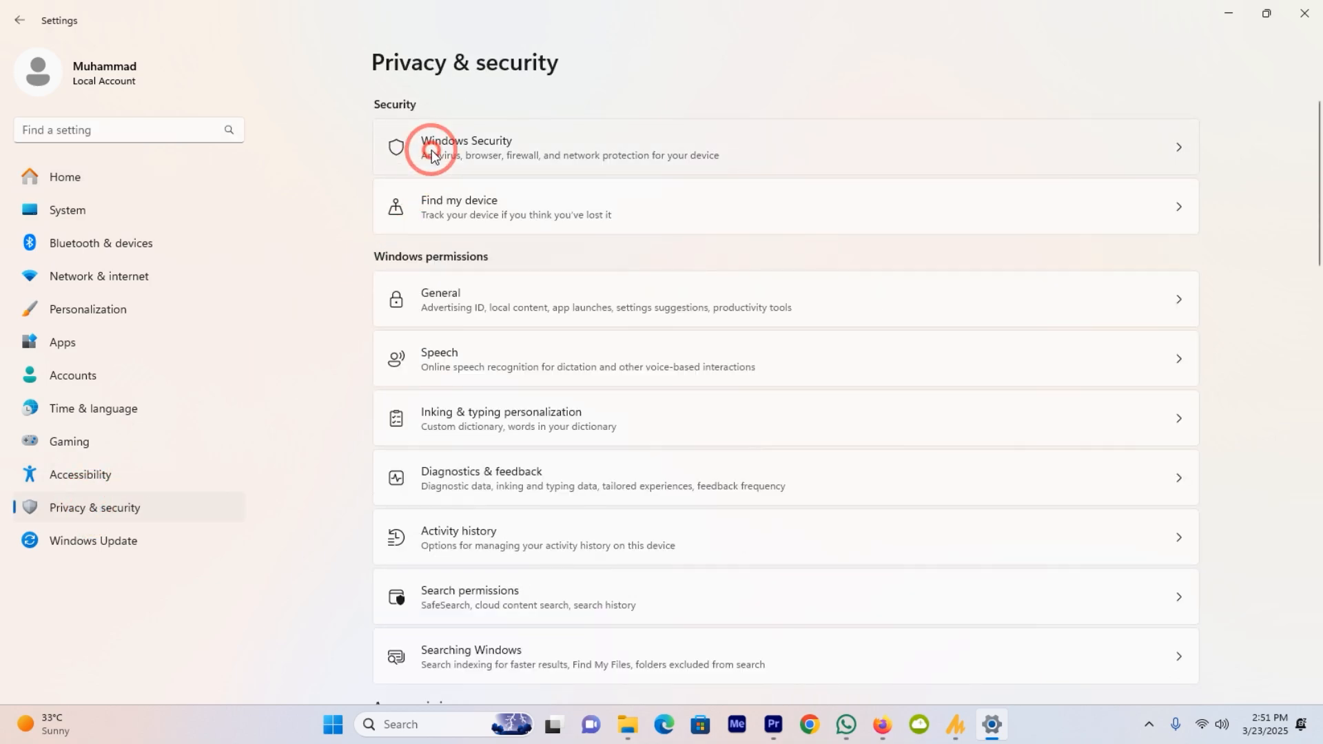
{"action": "left_click", "coordinate": [467, 148]}
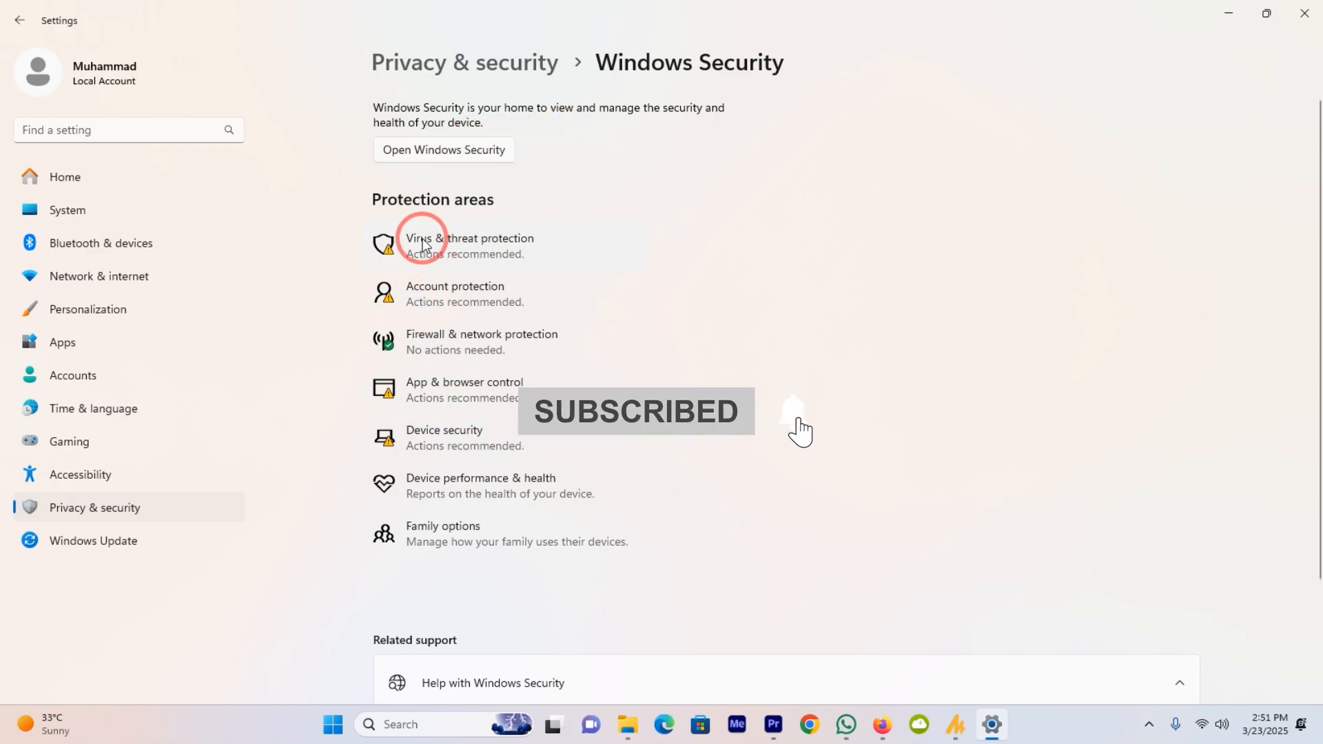
{"action": "left_click", "coordinate": [468, 246]}
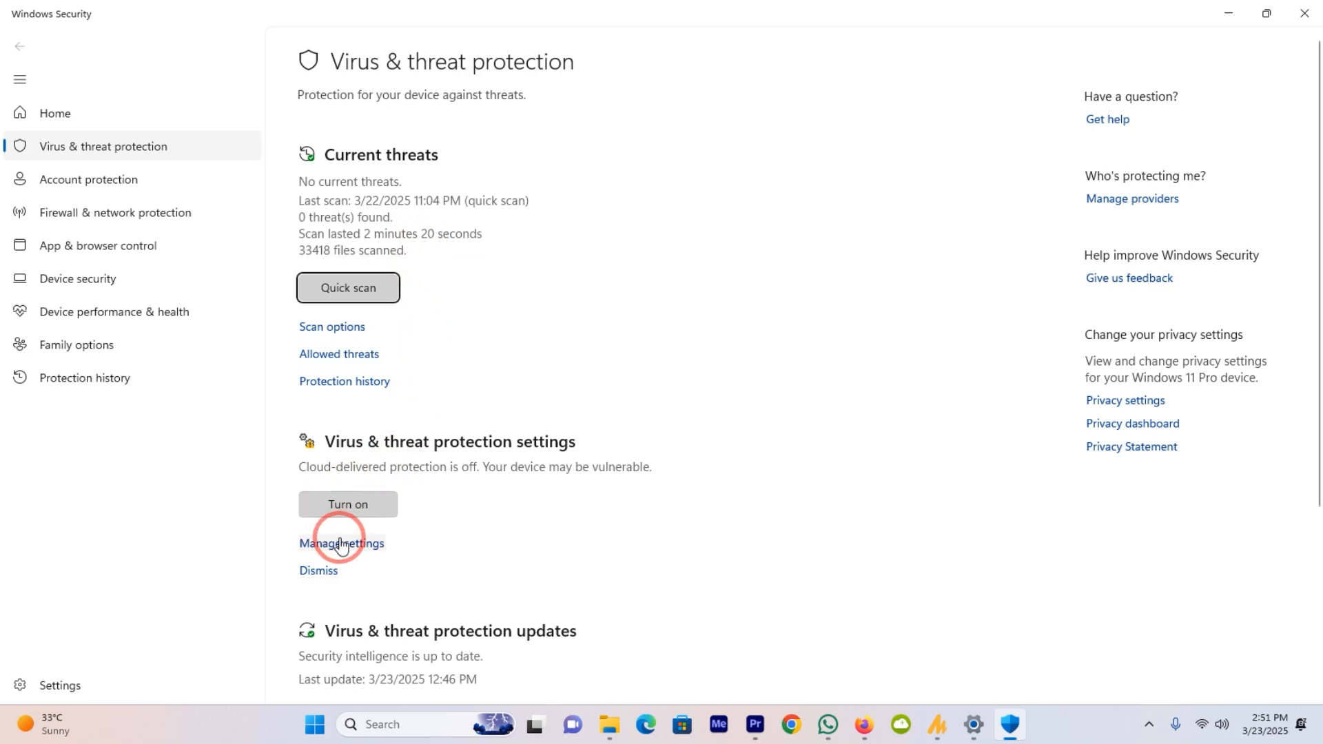
Switch Real-time protection to Off under Manage settings
{"action": "left_click", "coordinate": [343, 543]}
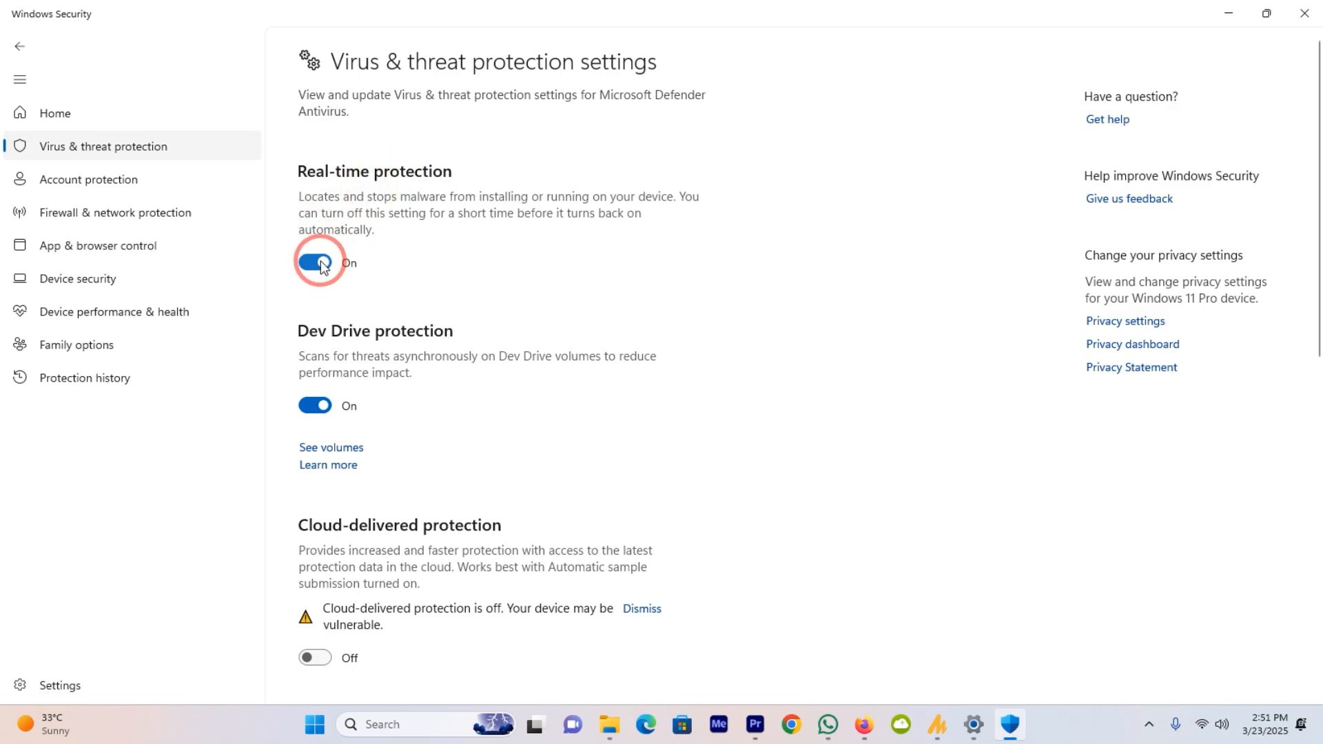
{"action": "left_click", "coordinate": [314, 262]}
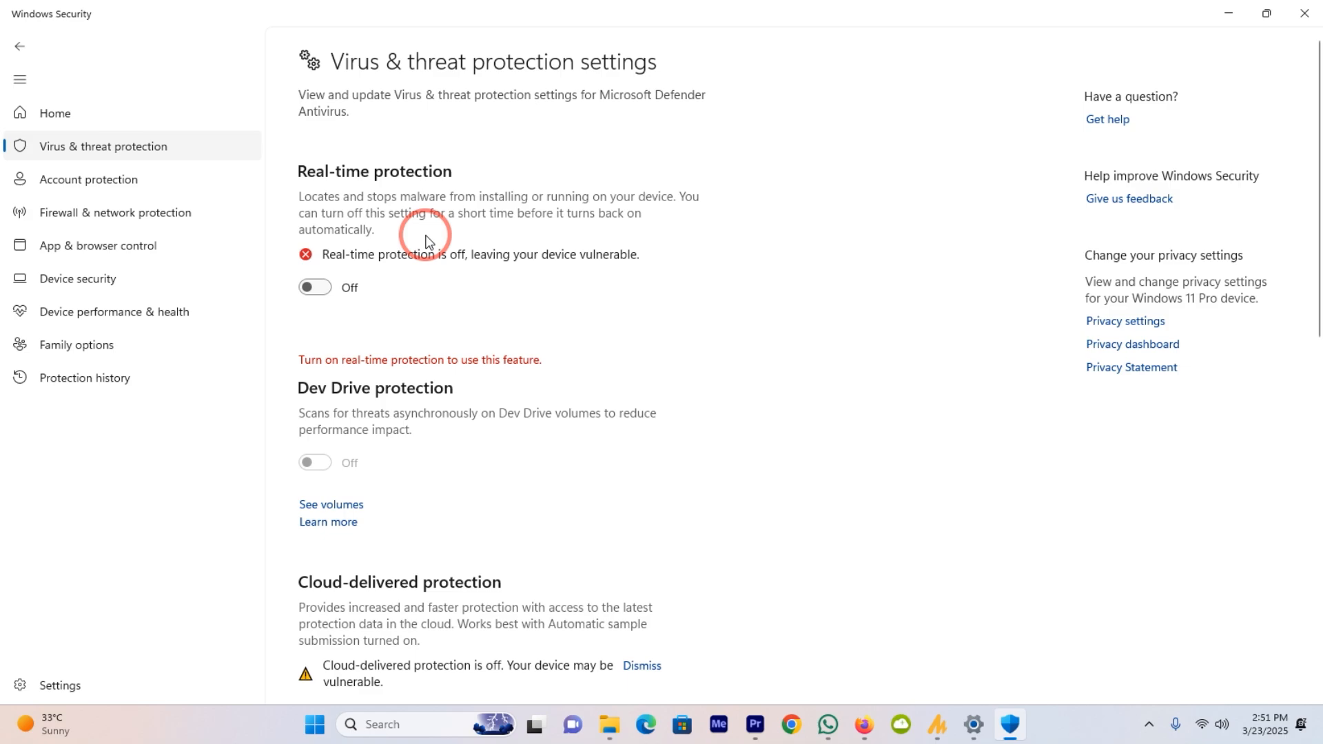
{"action": "scroll", "scroll_direction": "down", "scroll_amount": 3}
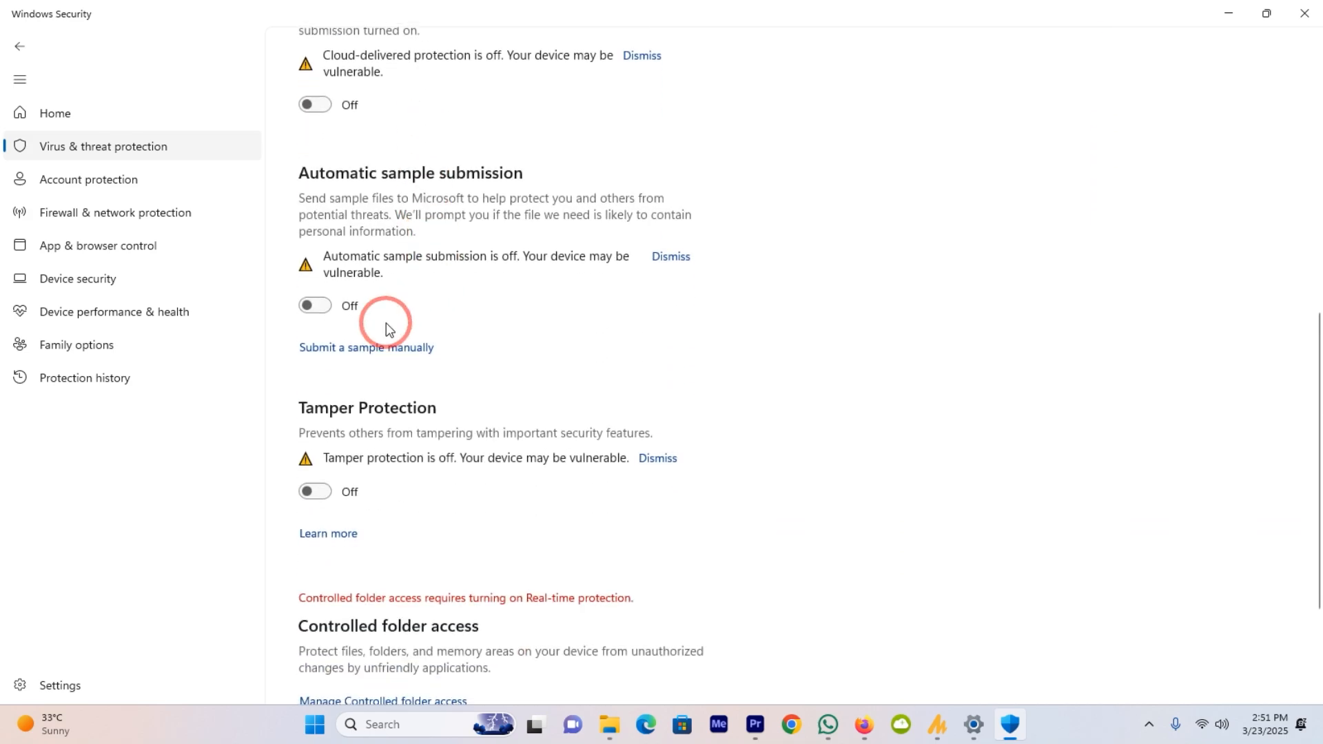
{"action": "mouse_move", "coordinate": [369, 291]}
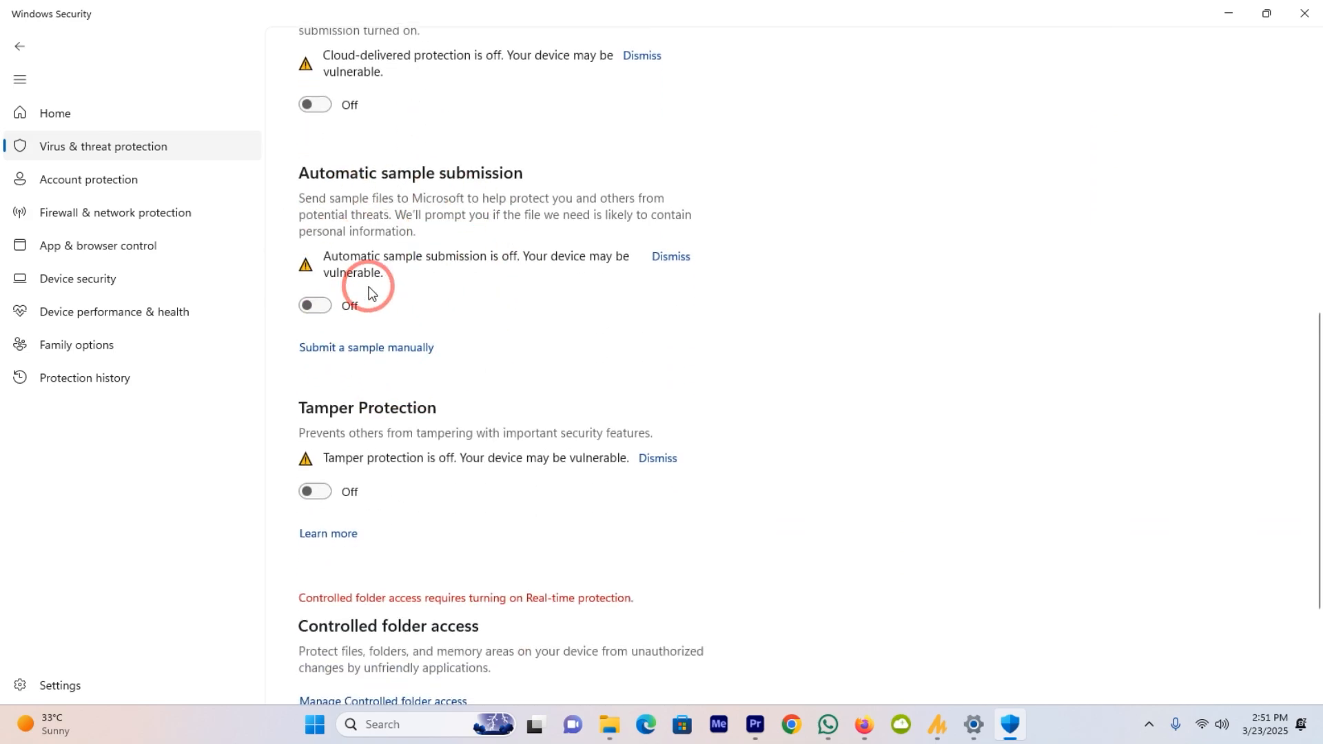
{"action": "scroll", "scroll_direction": "down", "scroll_amount": 3}
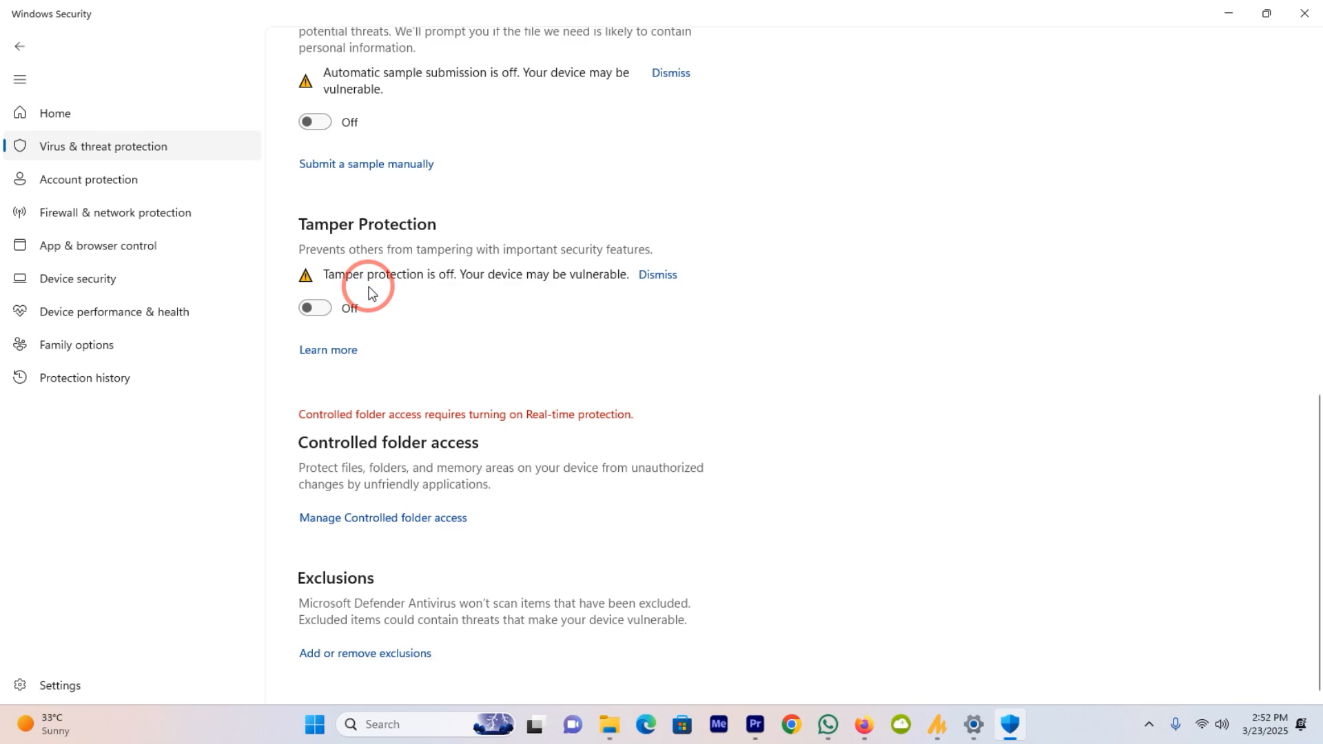
{"action": "mouse_move", "coordinate": [376, 286]}
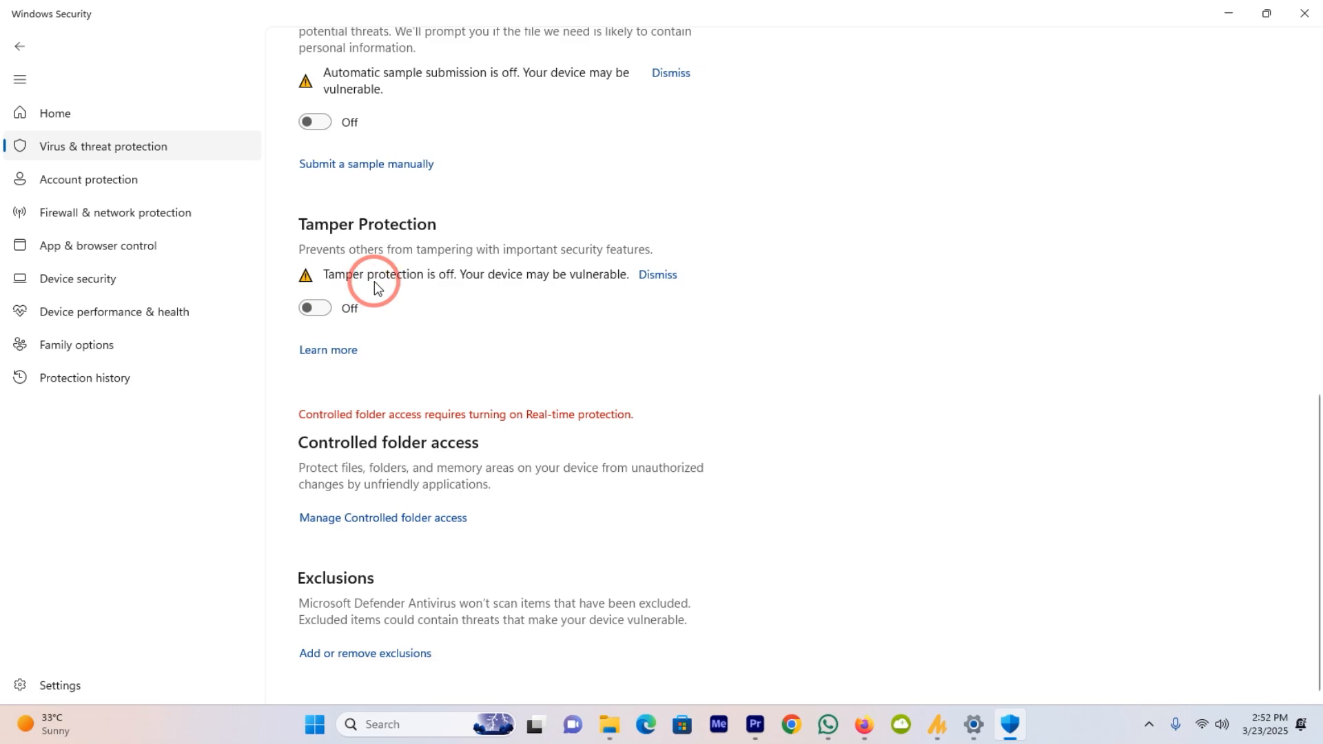
{"action": "mouse_move", "coordinate": [364, 653]}
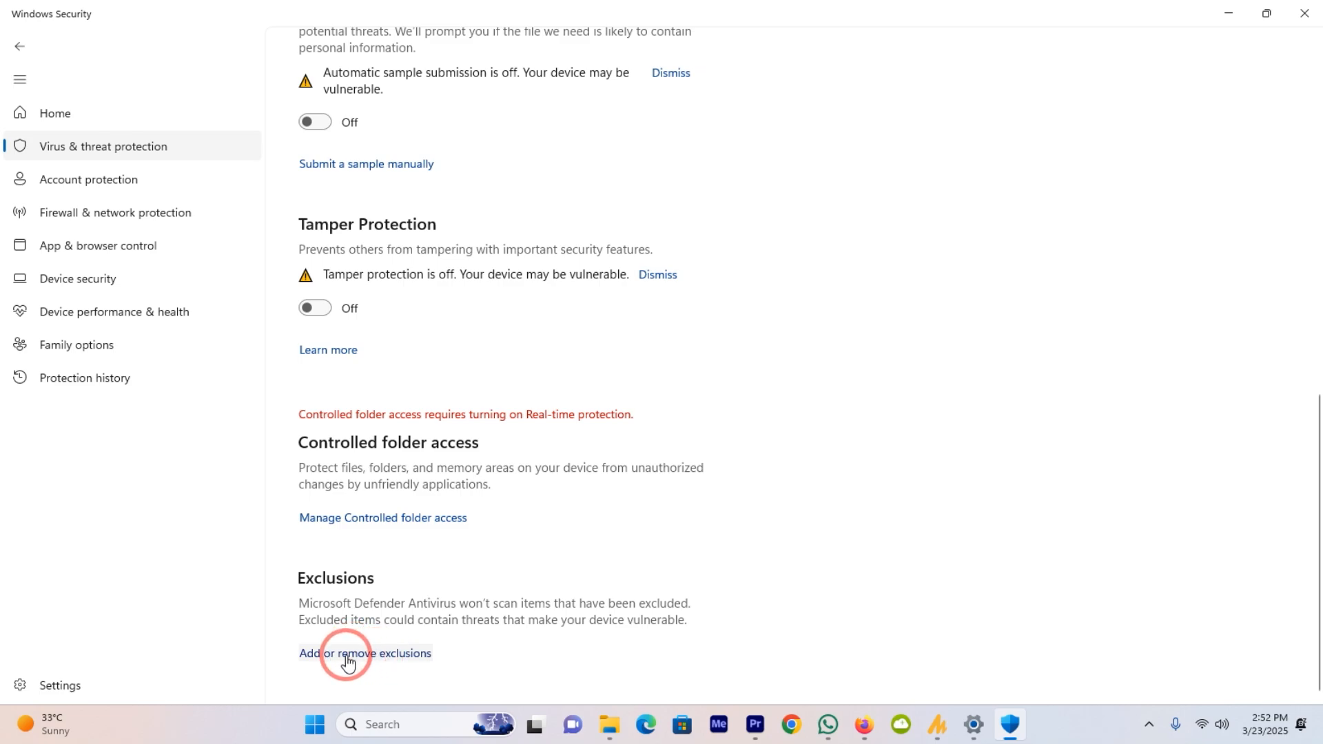
Show the Add an exclusion menu (File, Folder, File type, Process) on the Exclusions page
{"action": "left_click", "coordinate": [364, 653]}
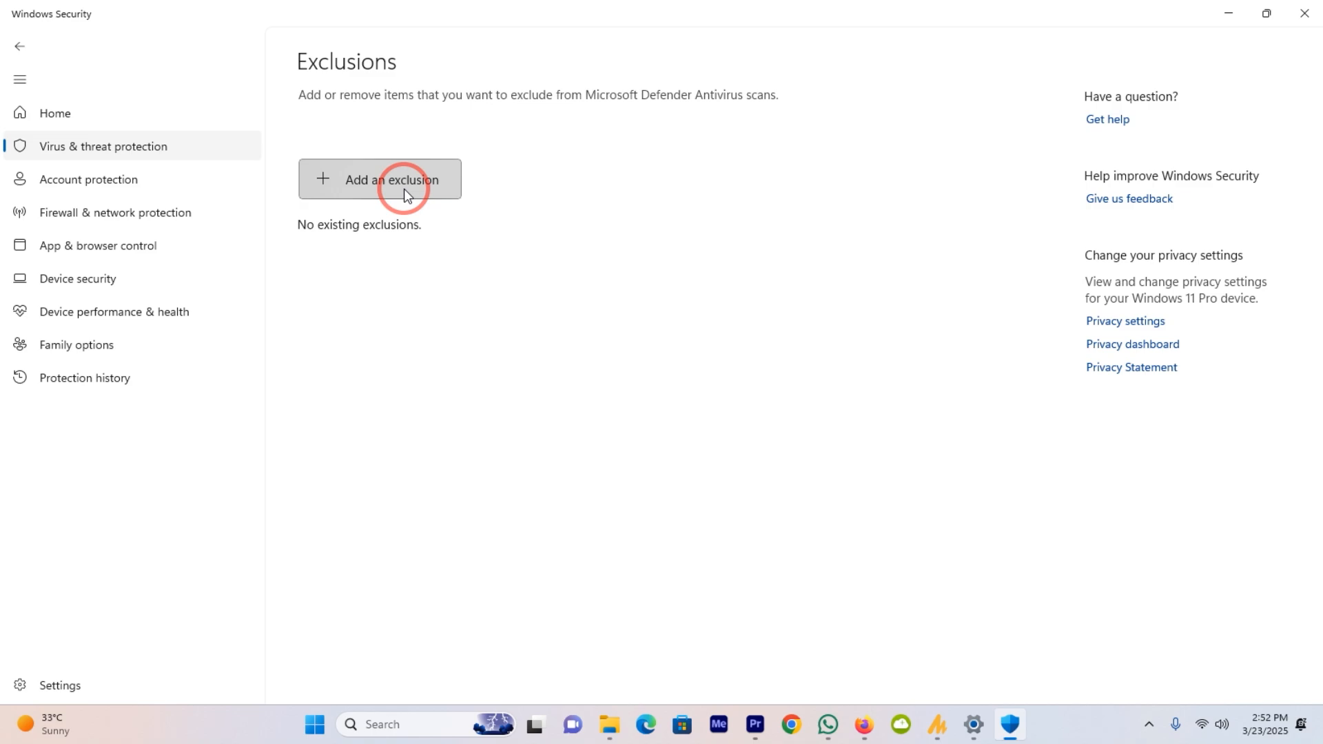
{"action": "left_click", "coordinate": [389, 179]}
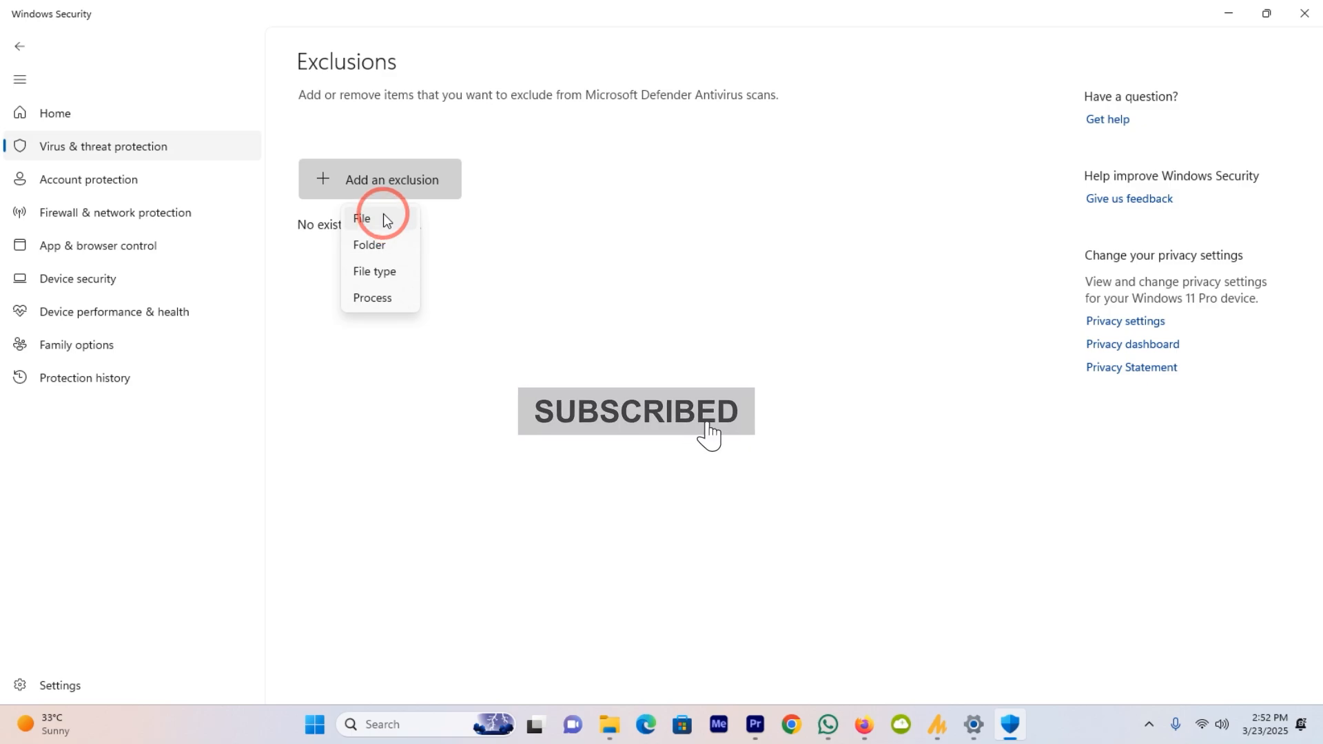
{"action": "mouse_move", "coordinate": [389, 249]}
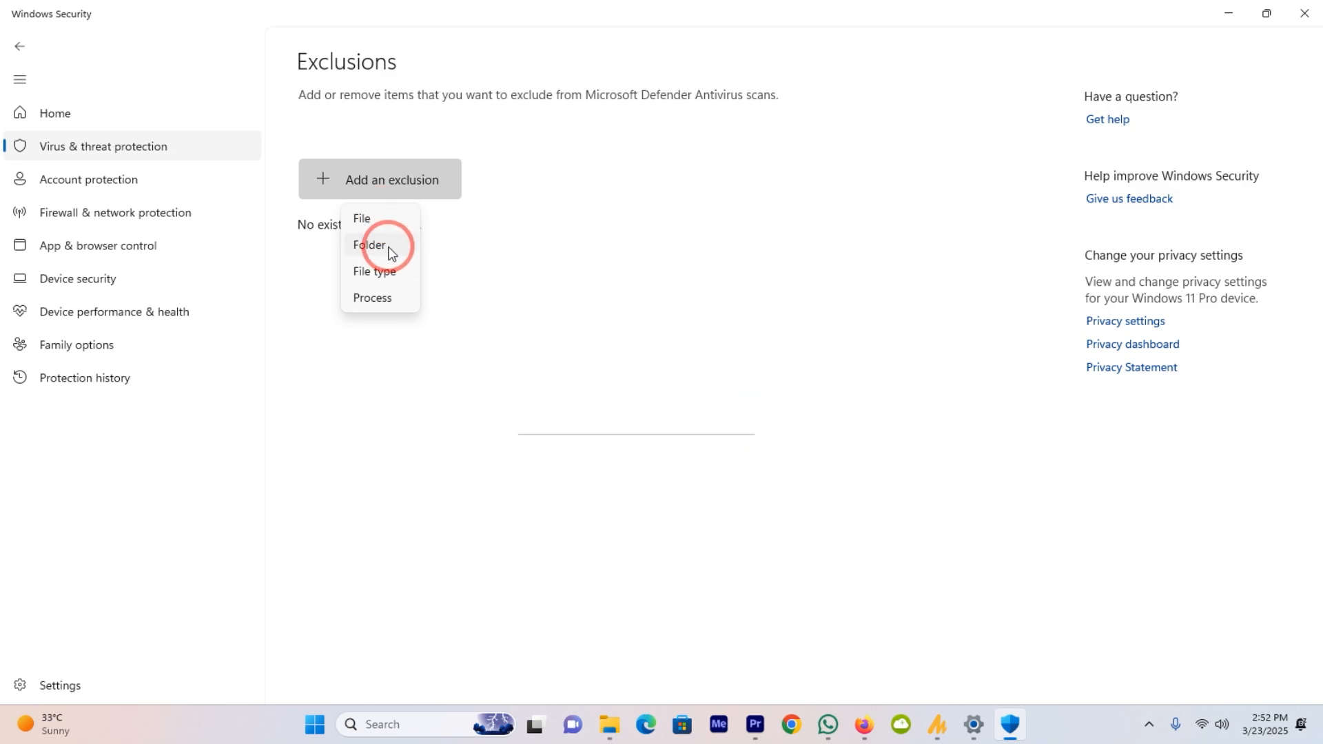